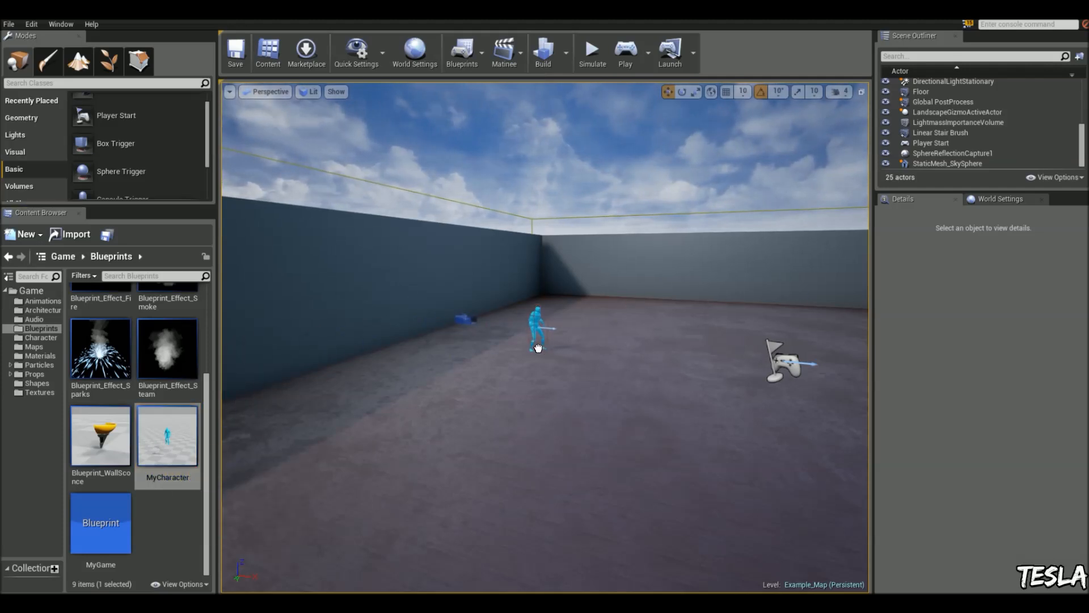
Step: Place a MyCharacter blueprint instance in the level near the player start
click(538, 329)
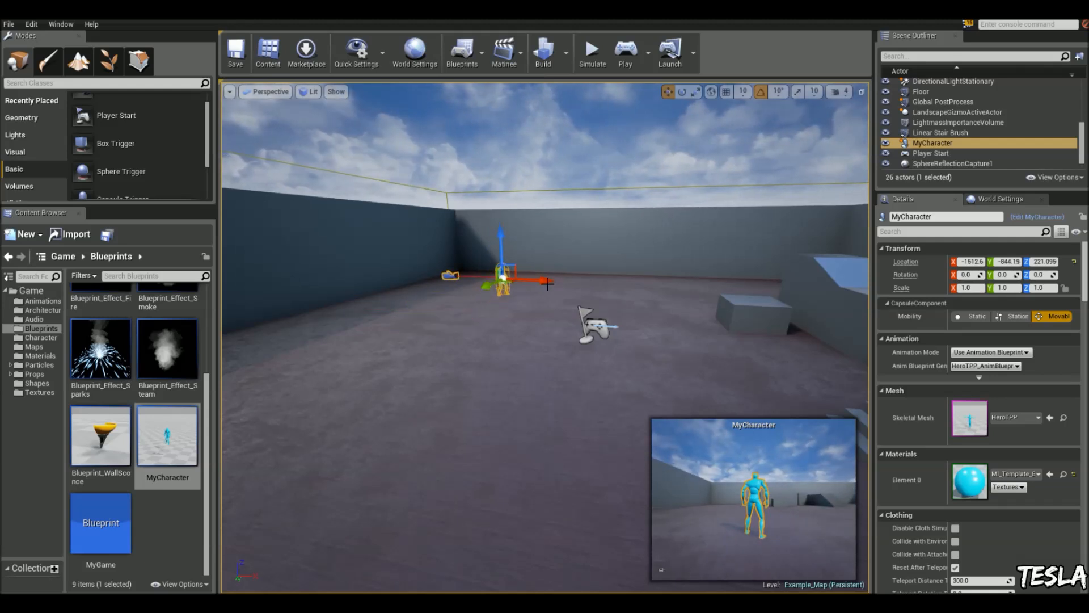
click(462, 47)
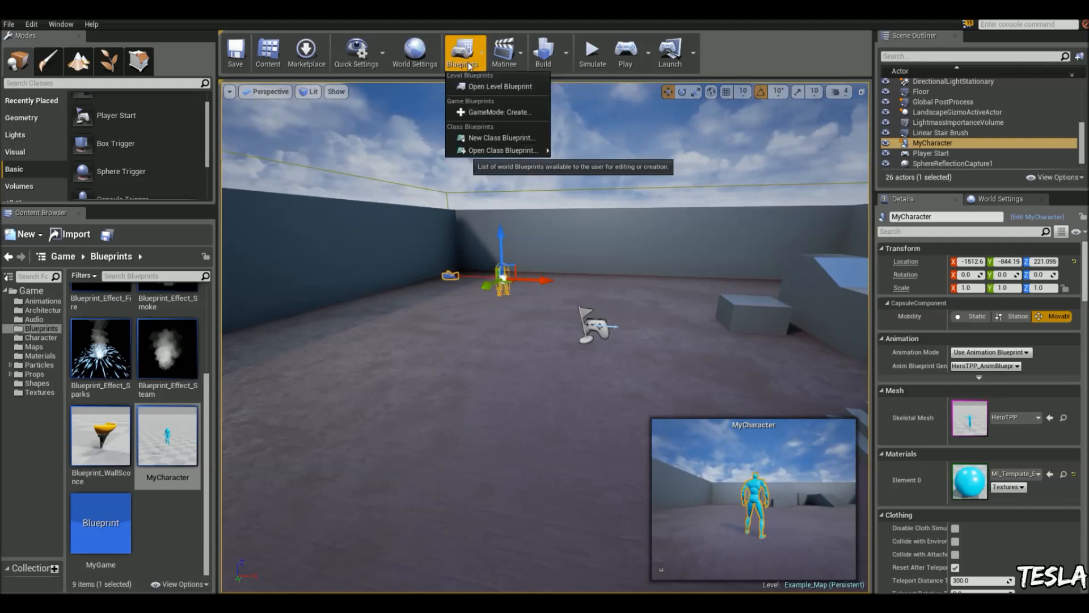
Step: Add a Find Look at Rotation node to the level blueprint graph
click(498, 86)
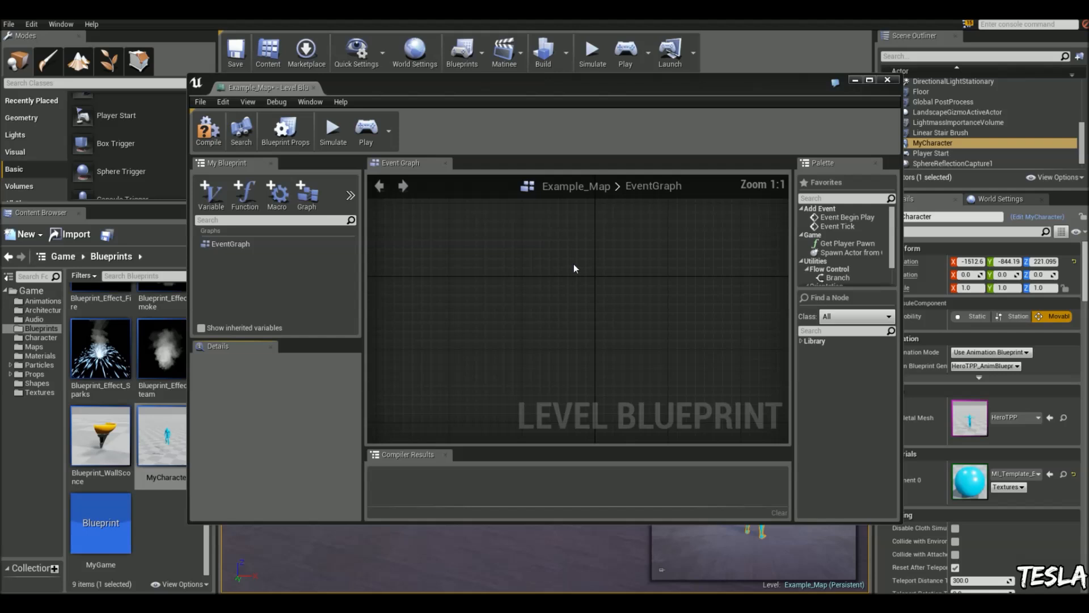
right_click(561, 282)
text(find l)
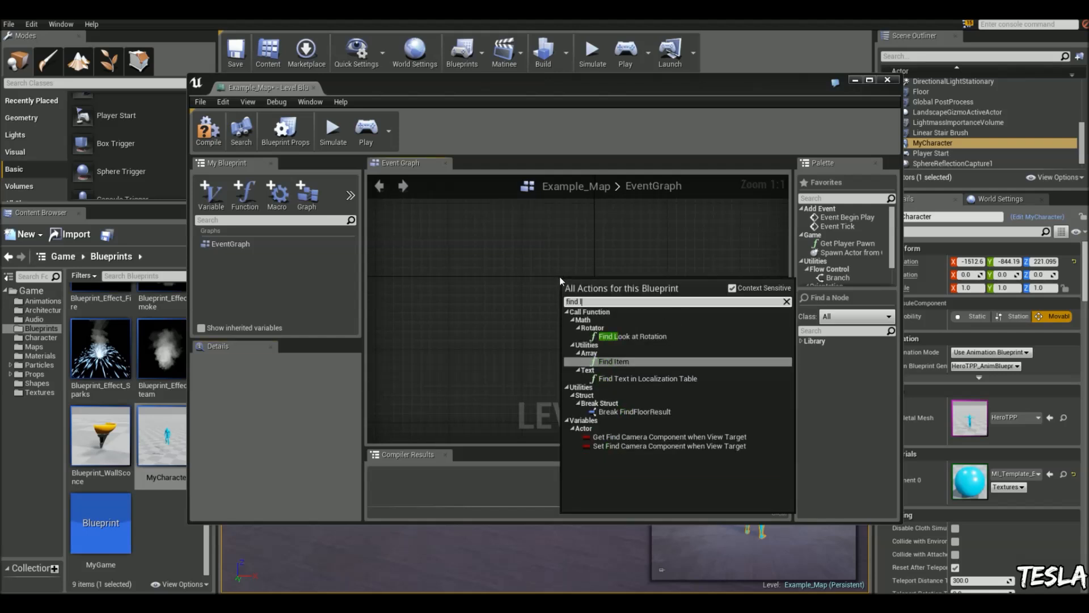
click(629, 336)
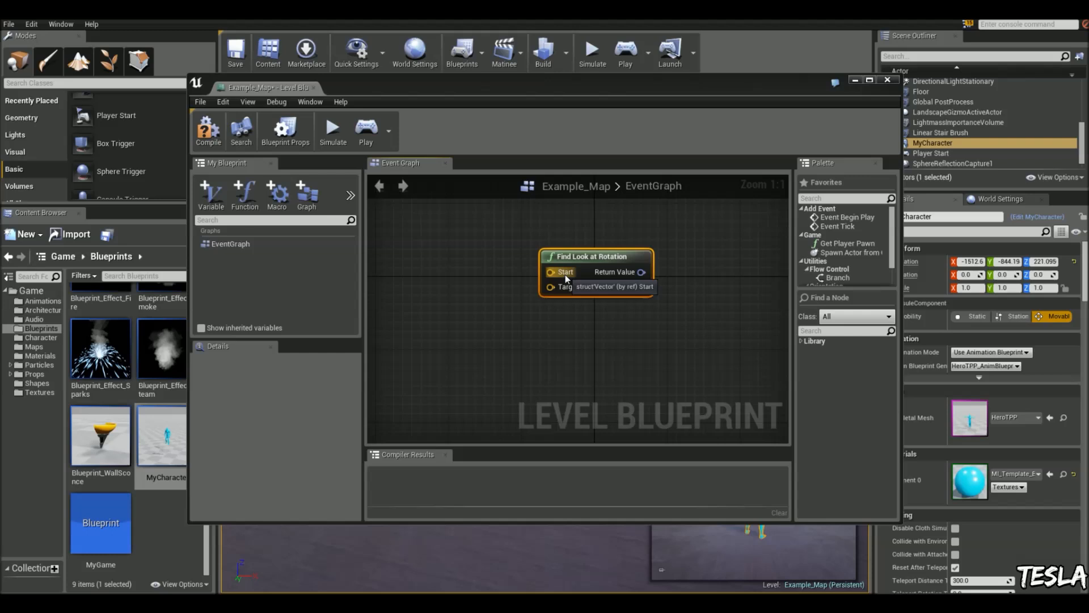
mouse_move(506, 273)
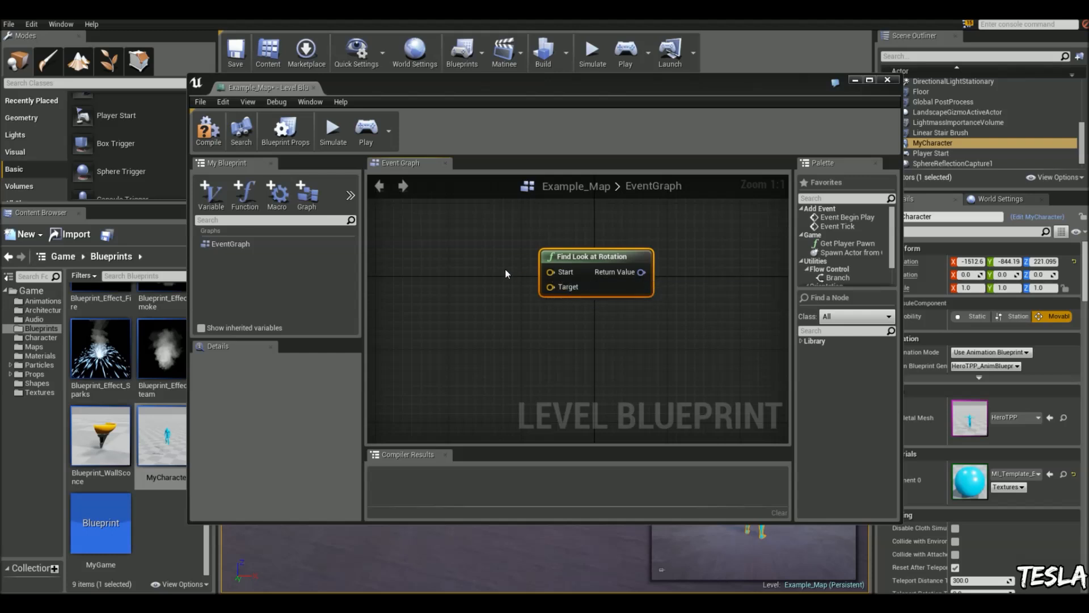
Step: Feed the MyCharacter reference into a Get Actor Location node
drag(593, 255, 660, 270)
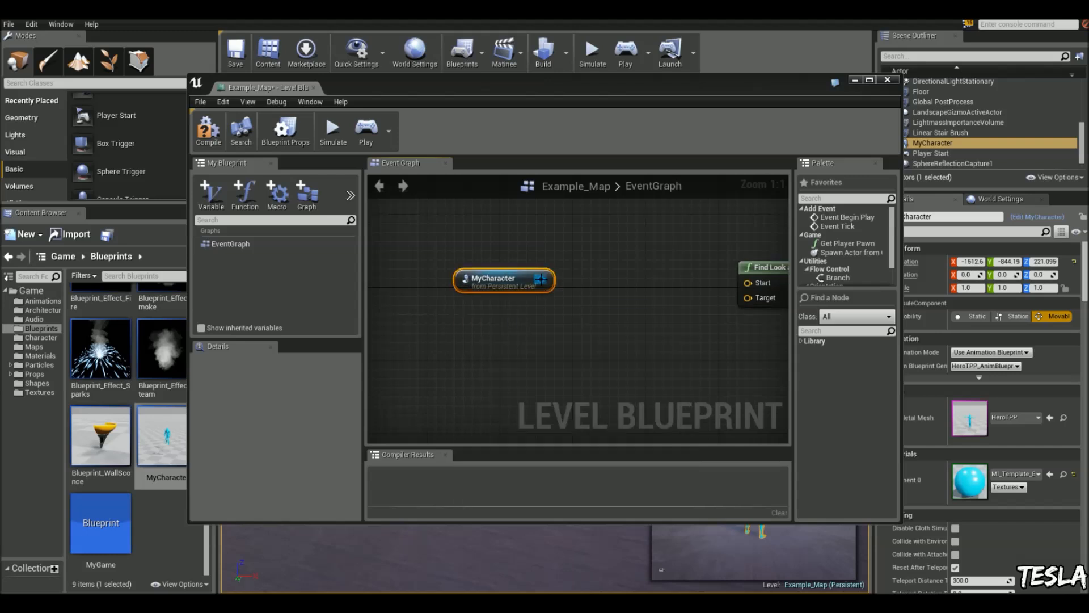
drag(553, 280, 599, 283)
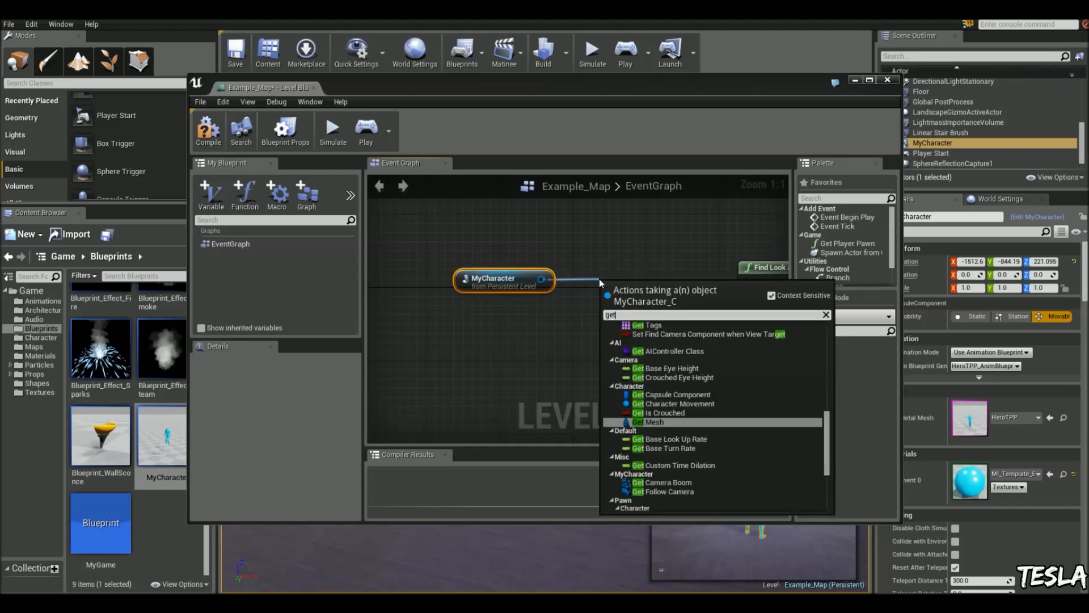
click(646, 421)
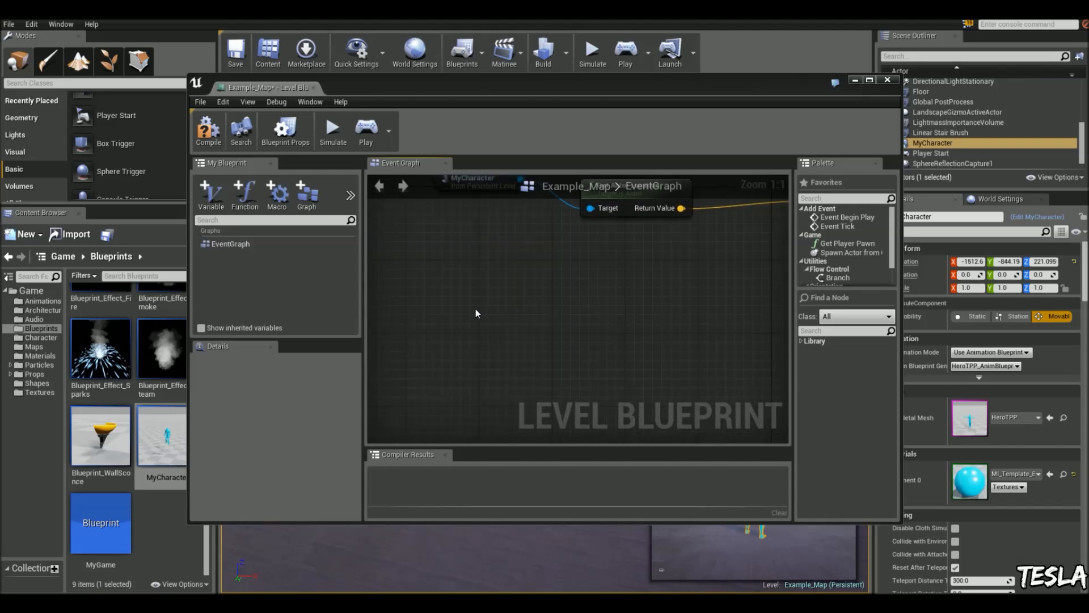
Step: Add Get Player Character wired into a second Get Actor Location node
right_click(477, 313)
text(get player charac)
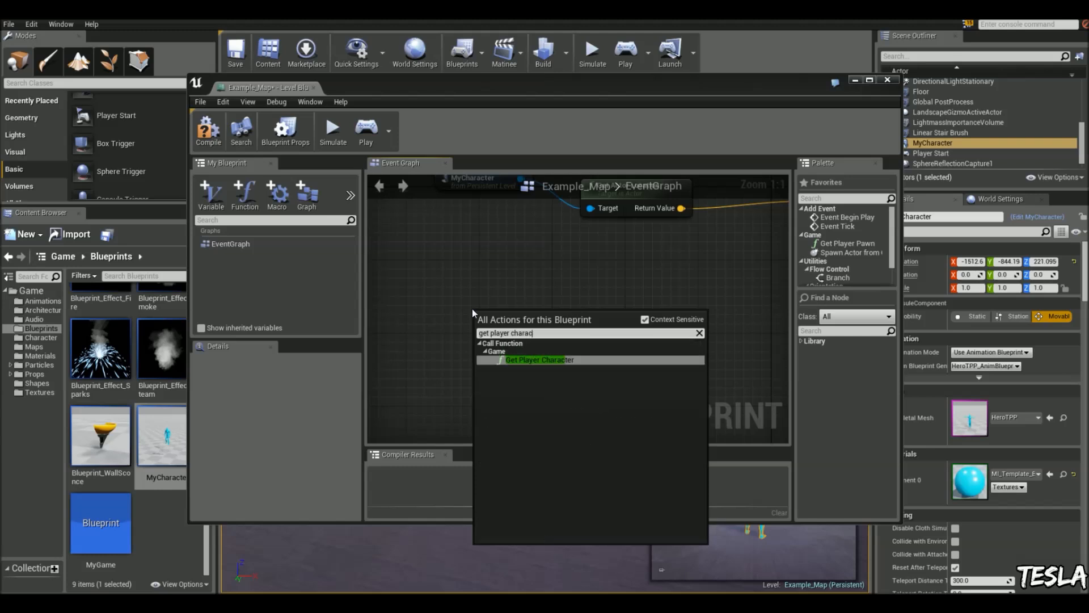
click(538, 360)
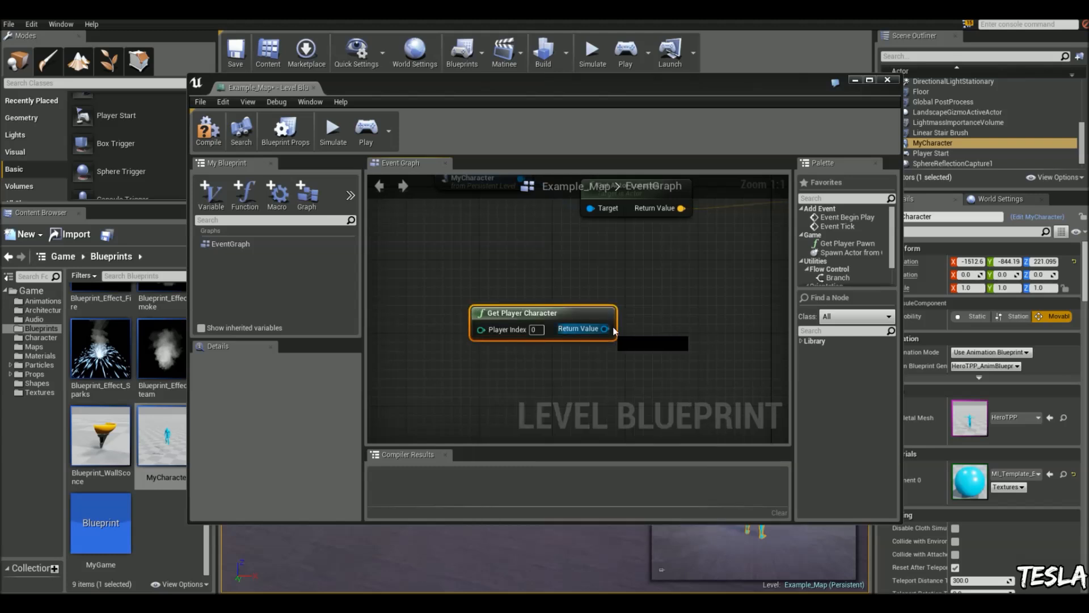
drag(603, 329, 671, 323)
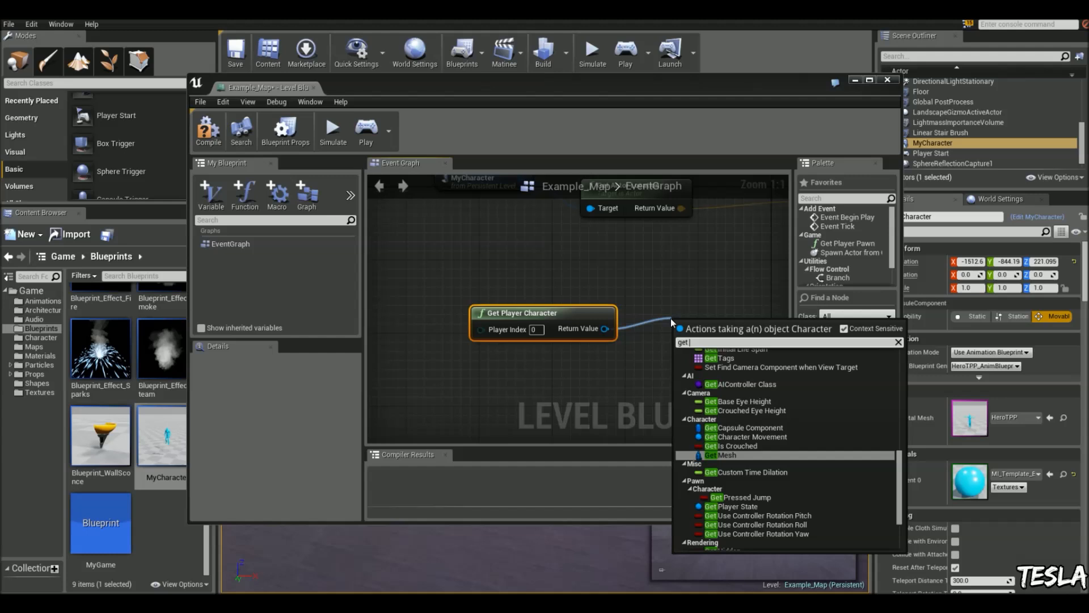
click(720, 454)
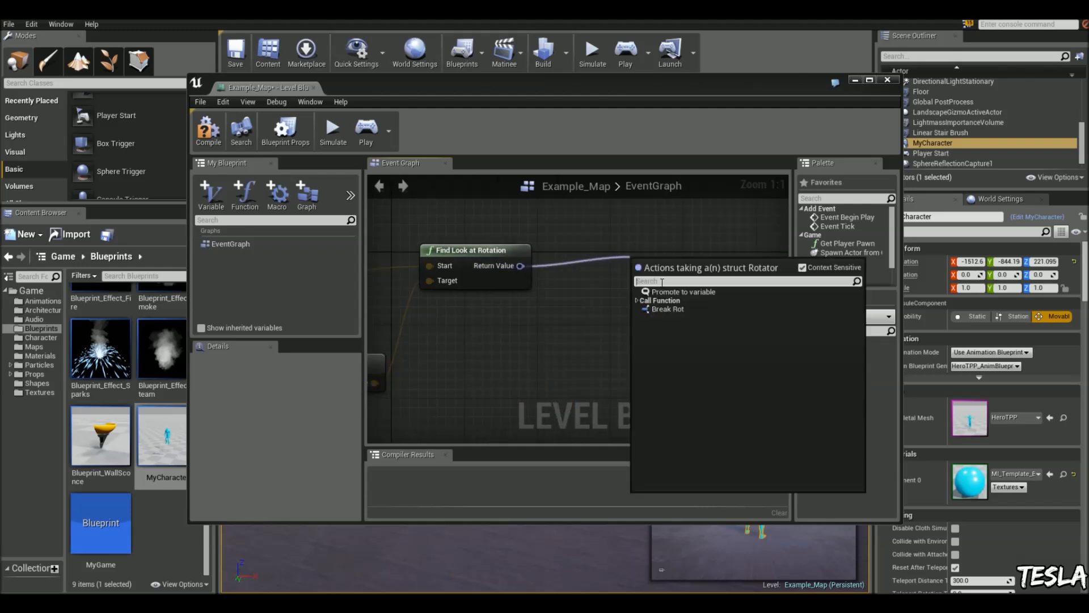
Step: Add a Set Actor Rotation node fed by Find Look at Rotation and driven by a key event
text(set actor rota)
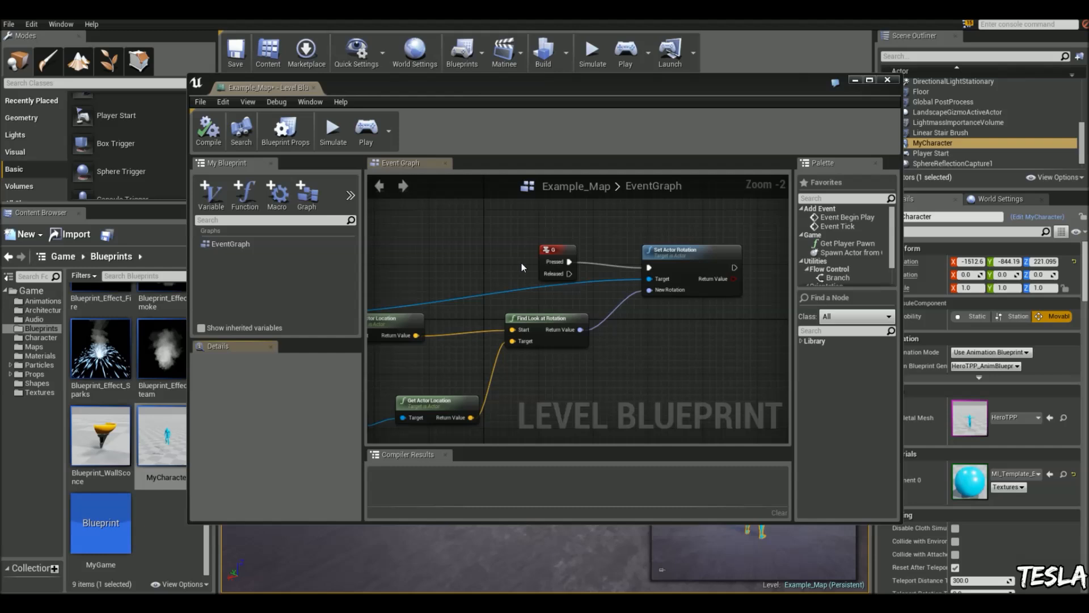
right_click(522, 267)
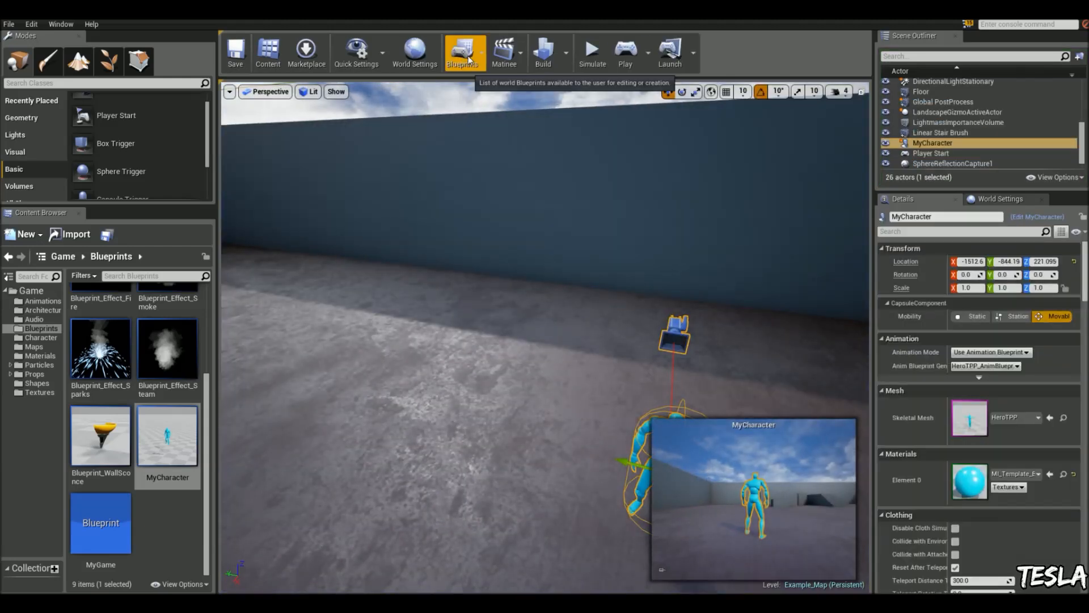
Step: Reopen the level blueprint to rework the Find Look at Rotation output
click(463, 48)
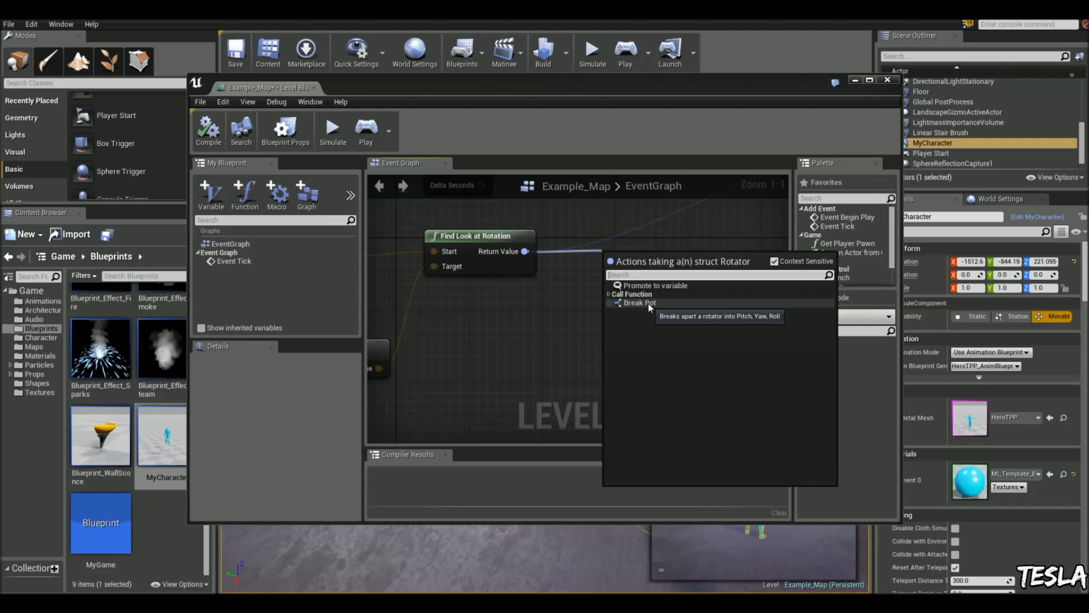
Step: Split the look-at rotation with Break Rot and pass only Yaw into a Make Rot node
click(635, 302)
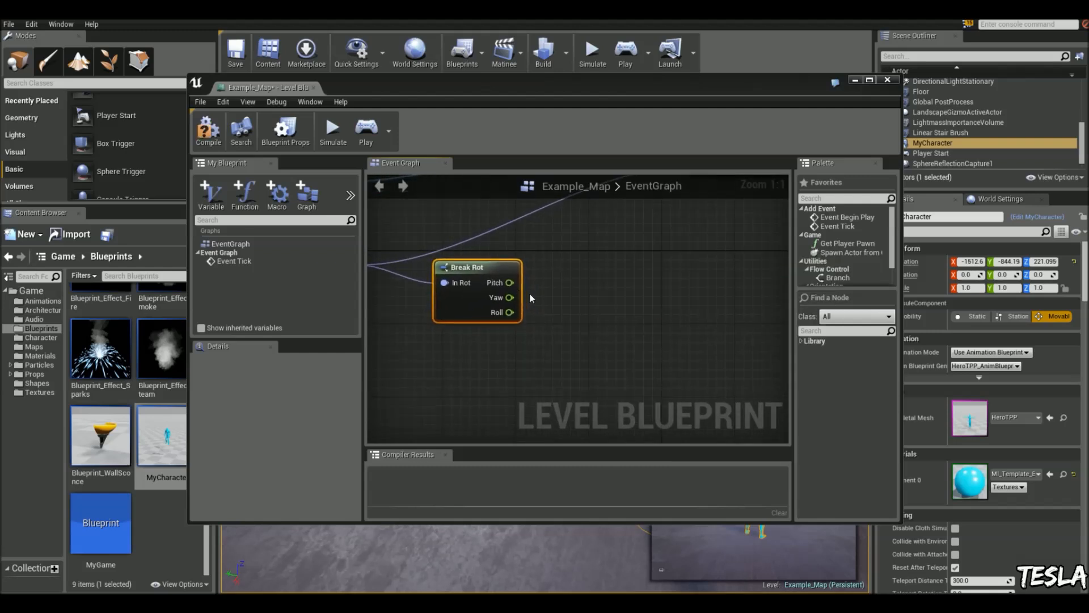
drag(528, 304, 594, 305)
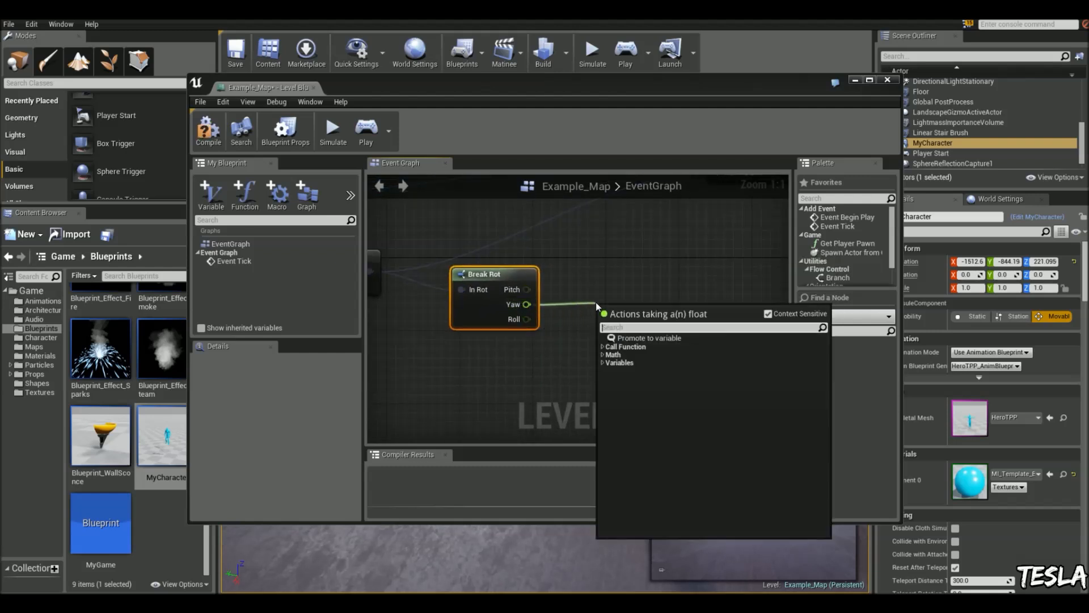
text(make rot)
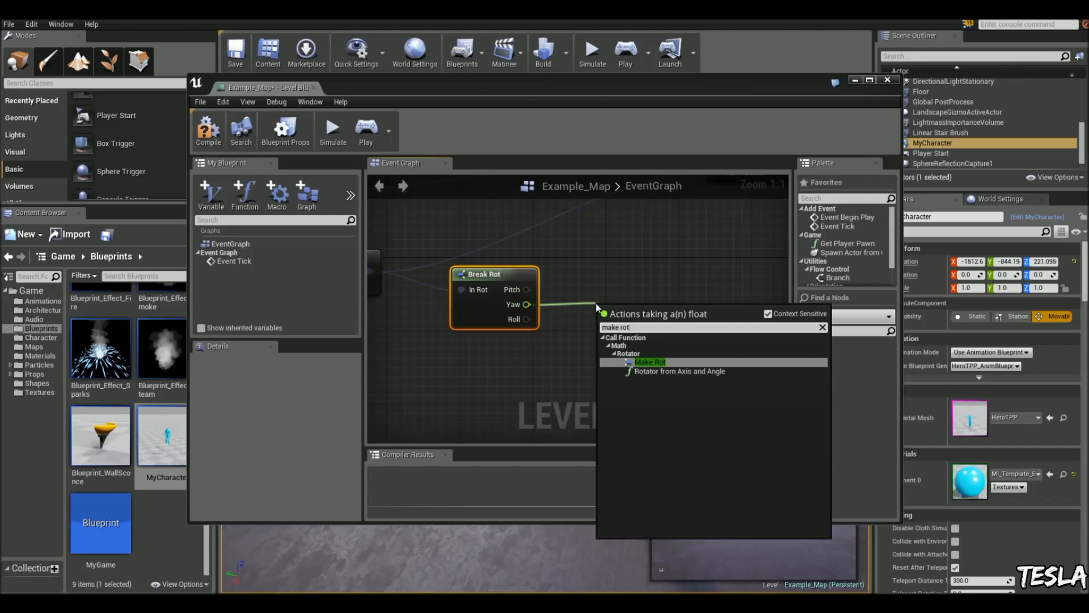
click(650, 362)
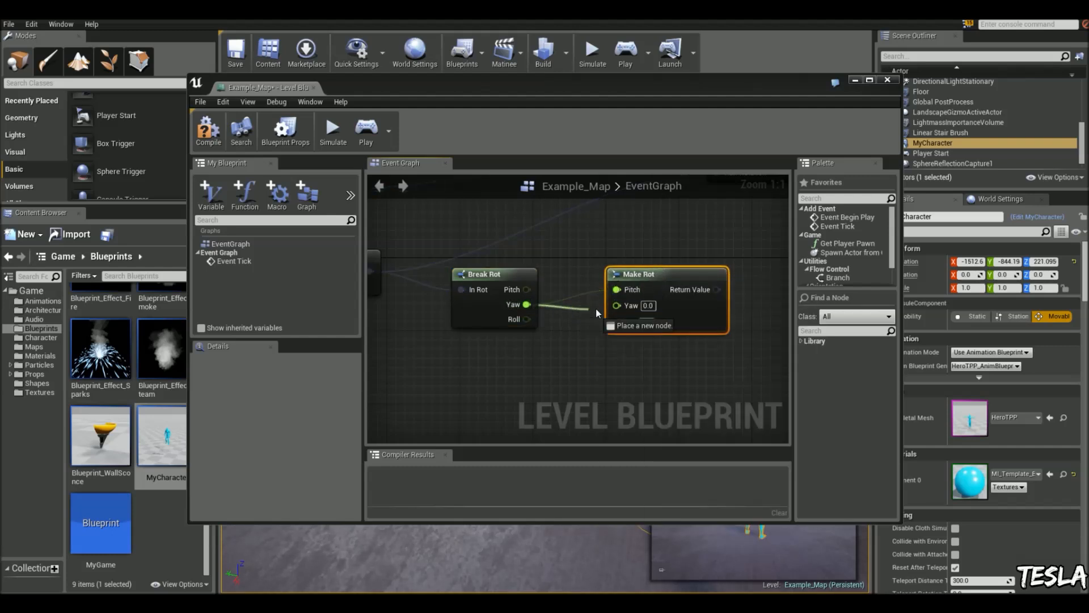
right_click(617, 306)
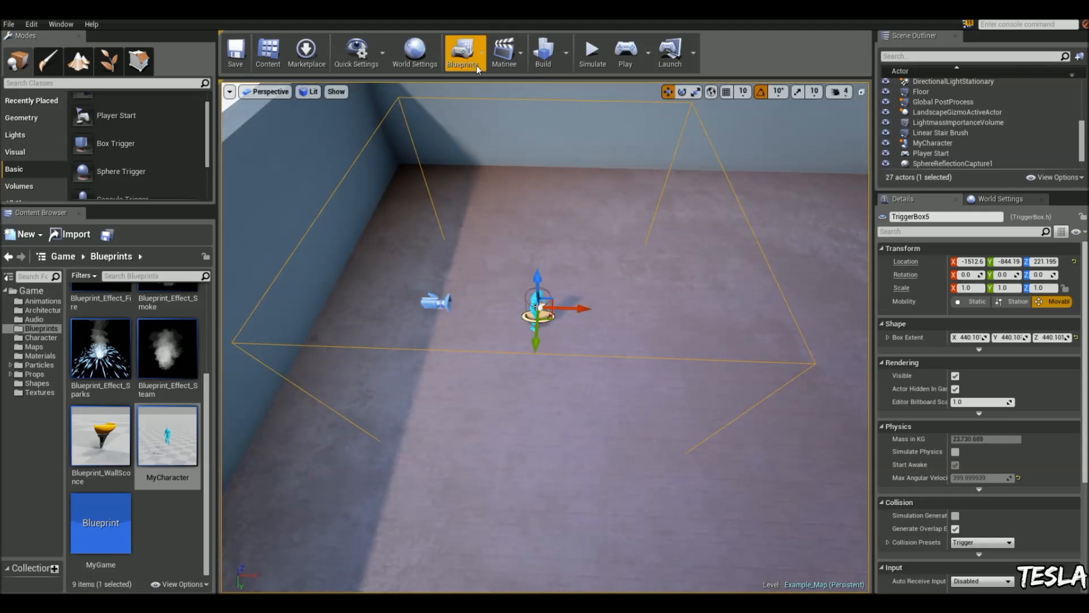
Step: Reopen the level blueprint after placing the TriggerBox5 trigger box
click(463, 46)
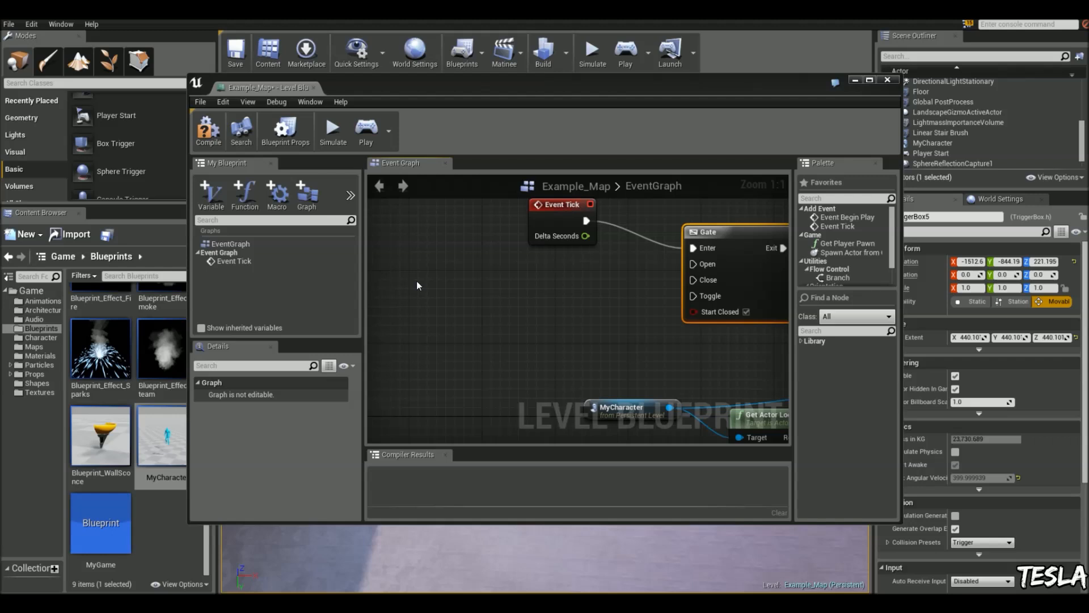
Step: Wire TriggerBox5 begin/end overlap events to the Gate's Open and Close, and compile
right_click(417, 284)
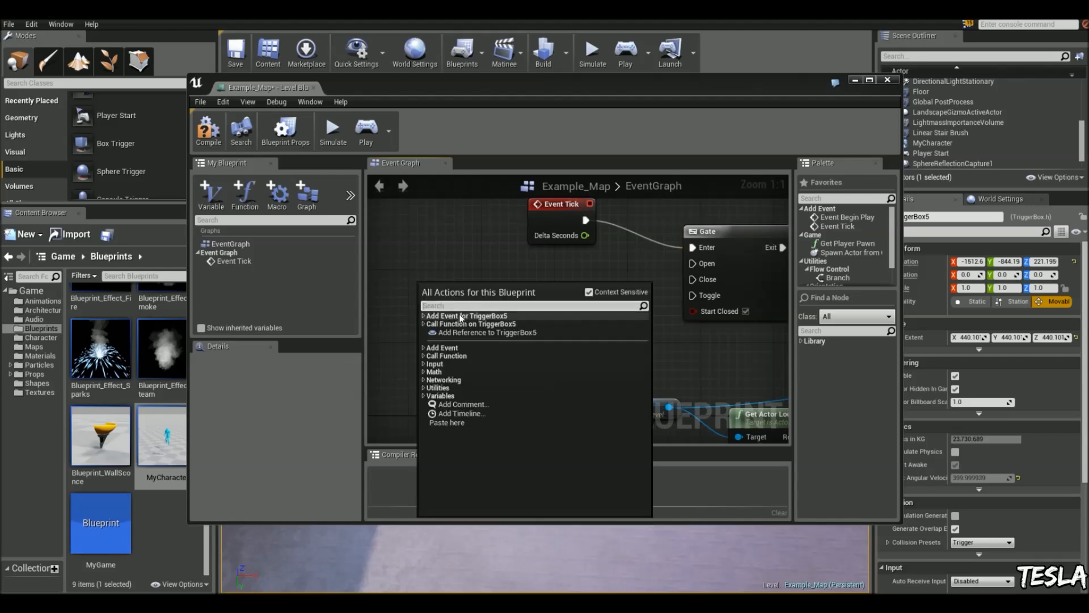
click(463, 315)
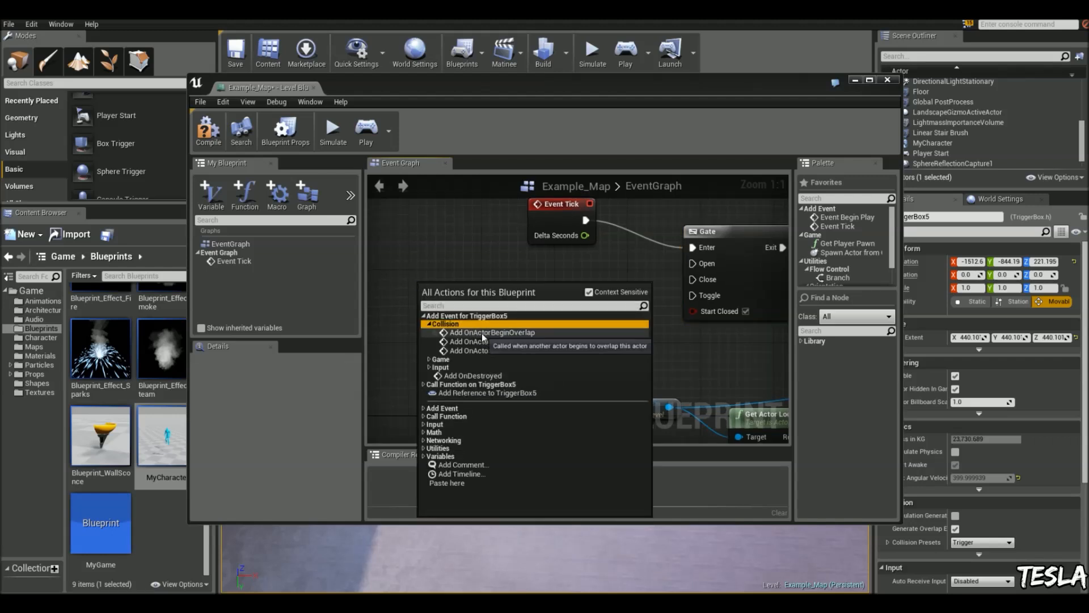
click(483, 332)
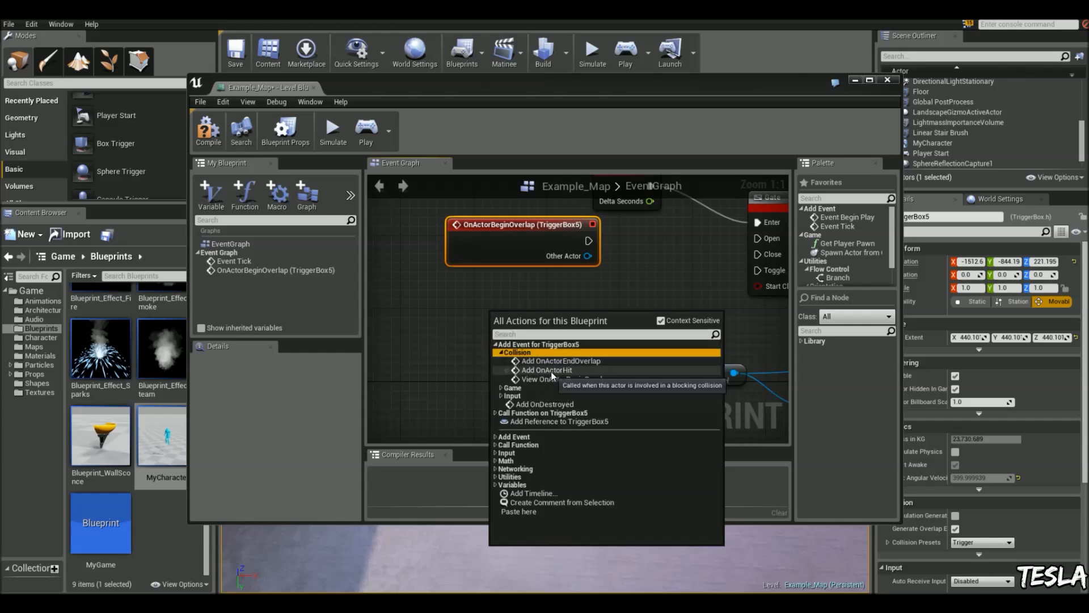
click(560, 360)
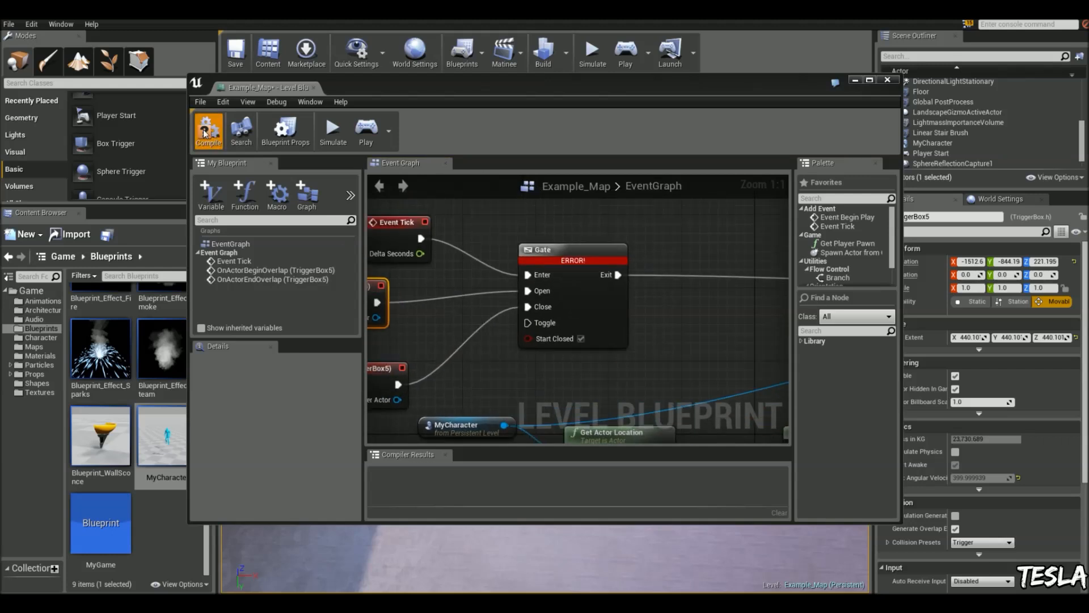
click(209, 130)
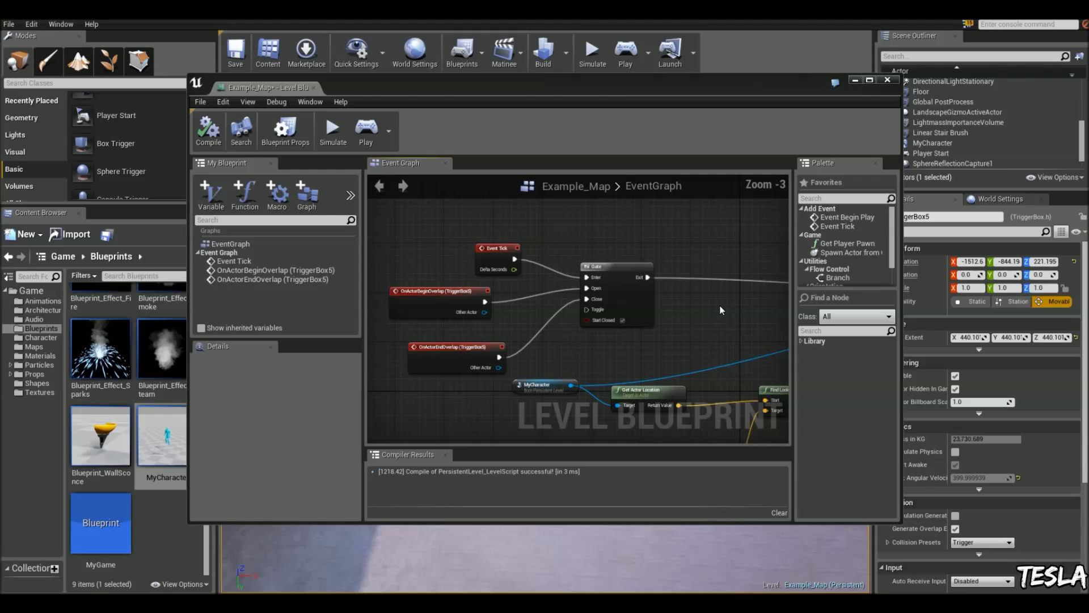